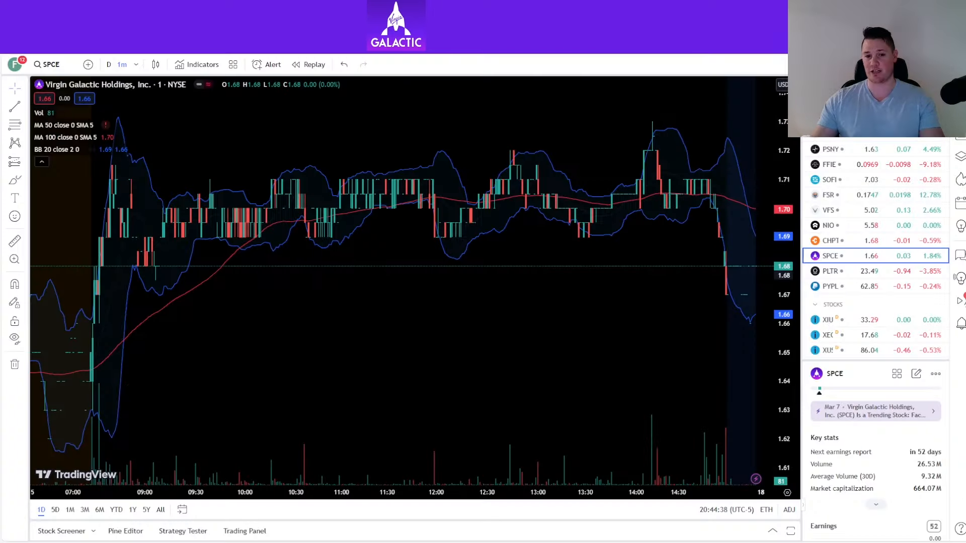
pyautogui.moveTo(510, 226)
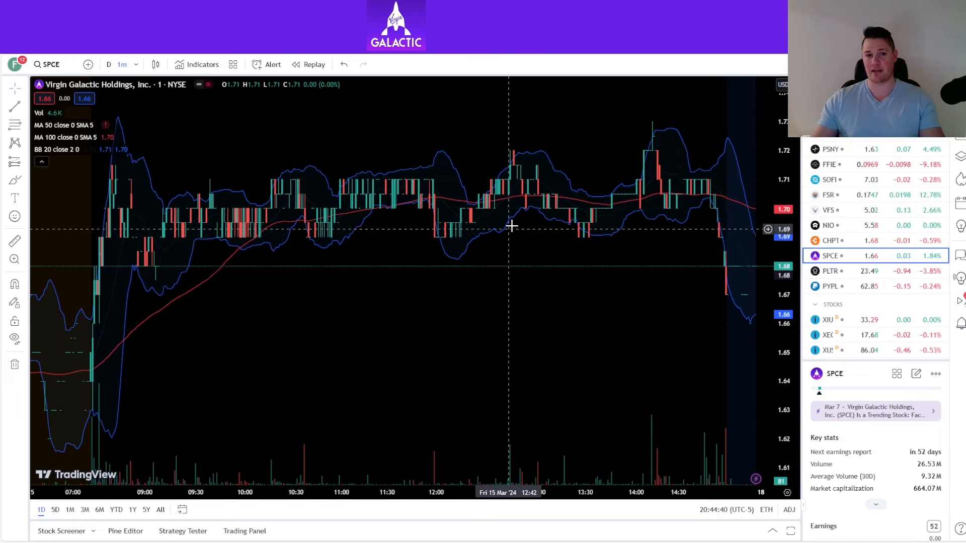
pyautogui.moveTo(517, 234)
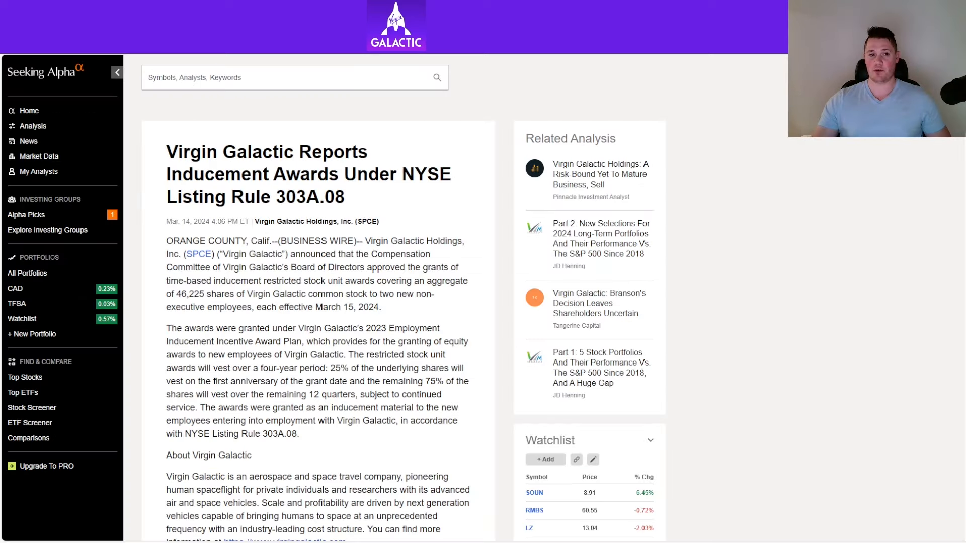
# - Show SPCE SEC filings of all types, including the recent Form 4 statements
pyautogui.click(198, 254)
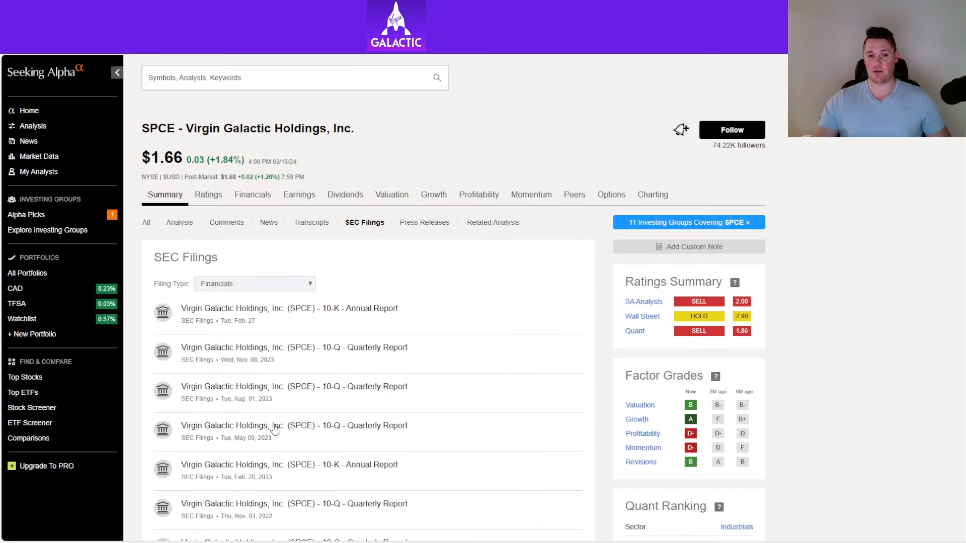
pyautogui.click(254, 284)
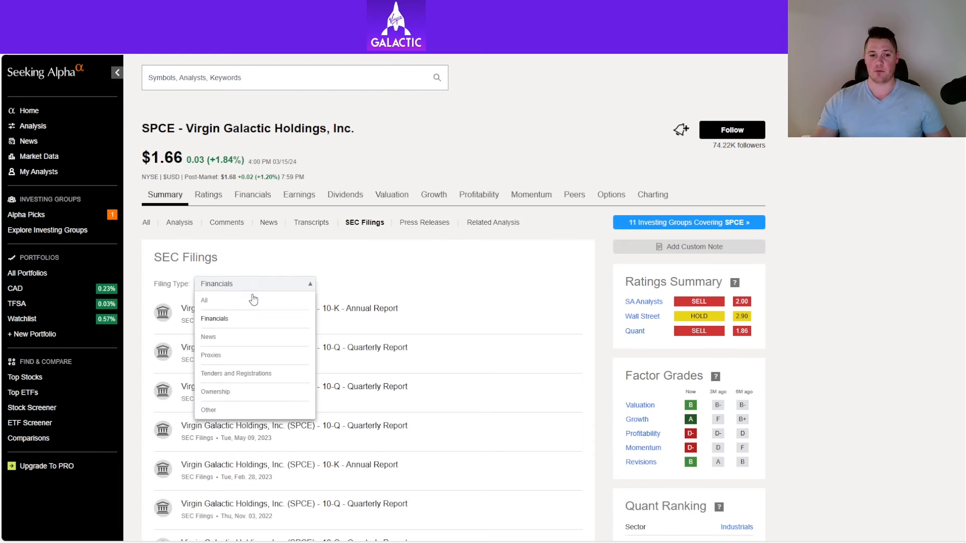
pyautogui.click(205, 301)
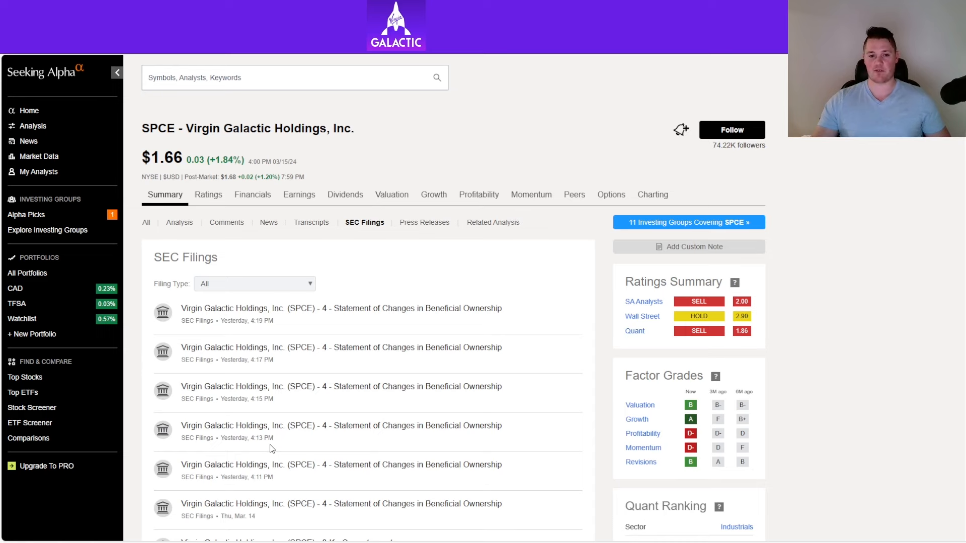
pyautogui.scroll(-3)
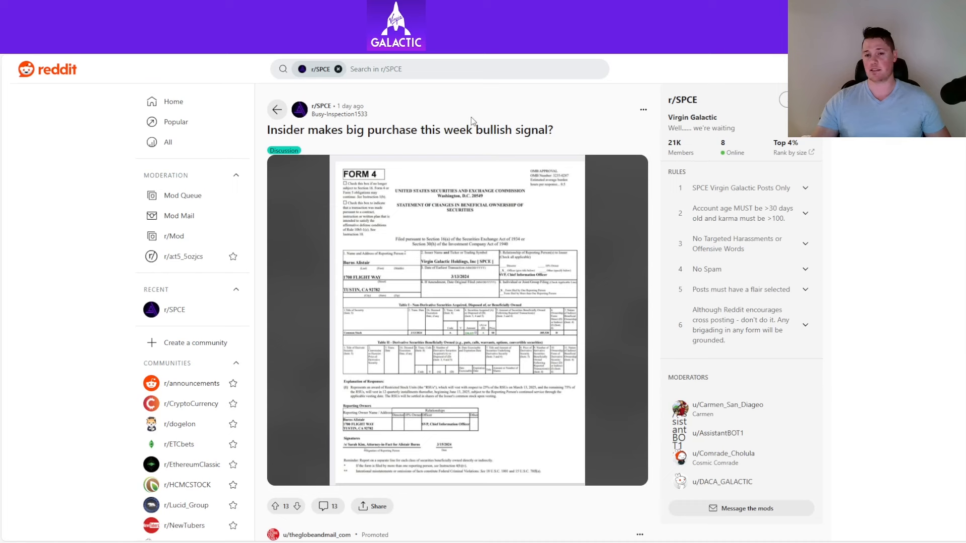
pyautogui.moveTo(476, 112)
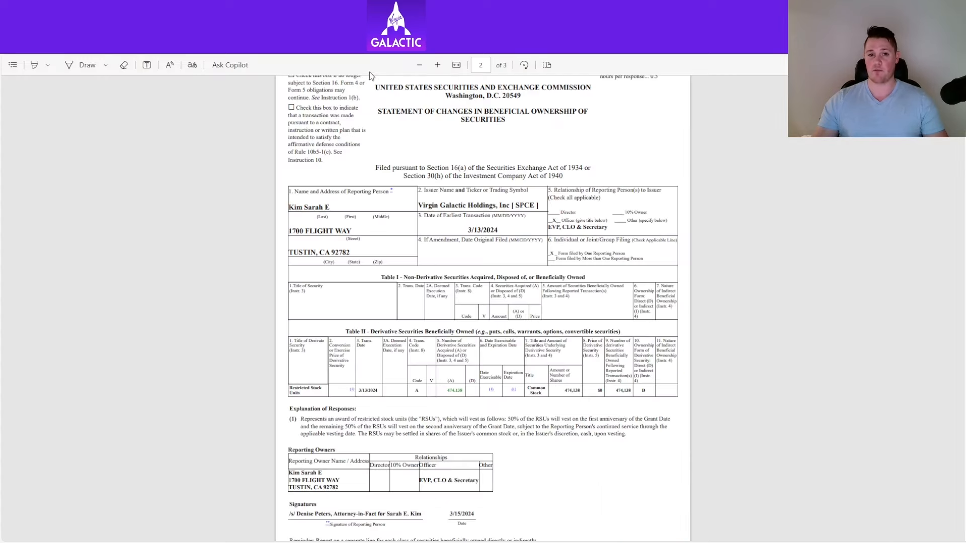
# - Scroll through the executive's Form 4 restricted stock unit award PDF
pyautogui.scroll(-3)
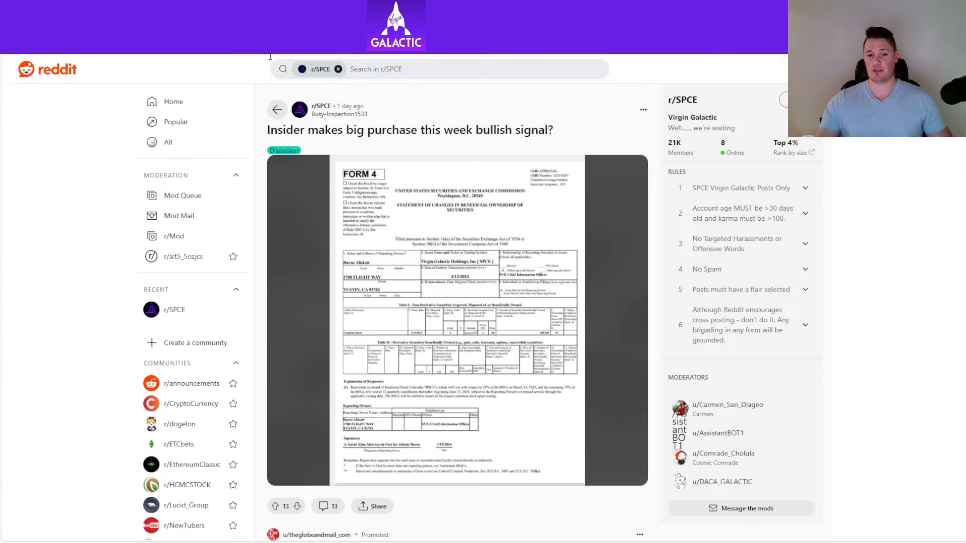
pyautogui.moveTo(621, 288)
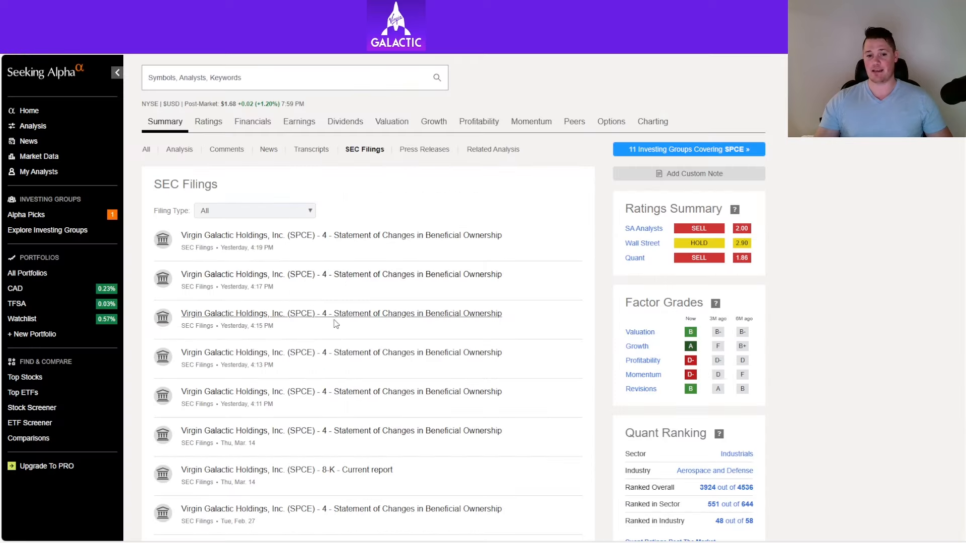
# - Scroll the SEC filings list toward the 10-K annual report
pyautogui.scroll(-3)
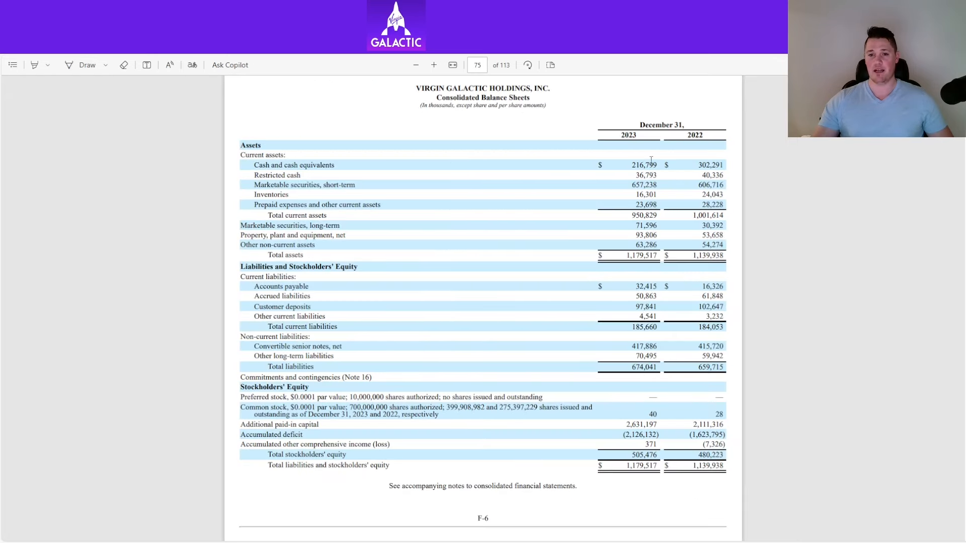
pyautogui.moveTo(596, 158)
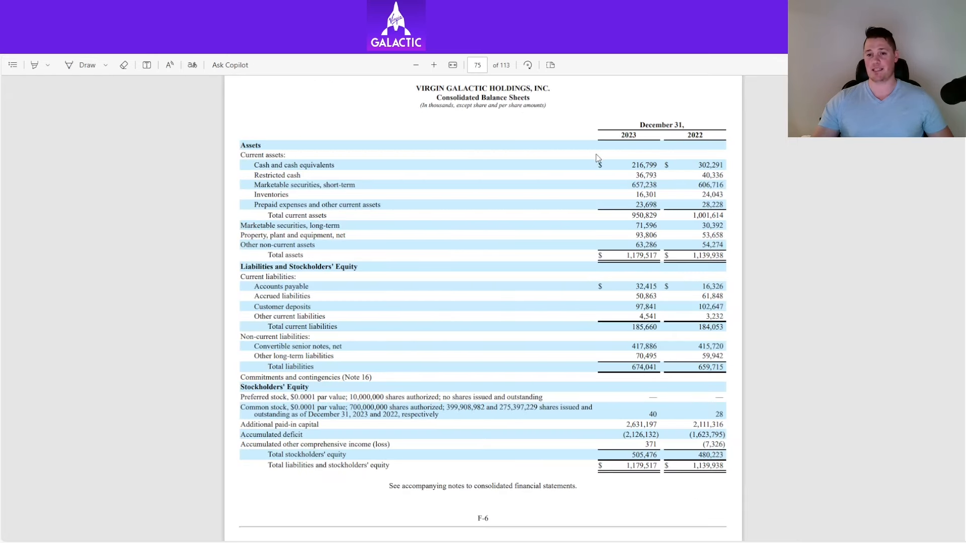
pyautogui.moveTo(591, 171)
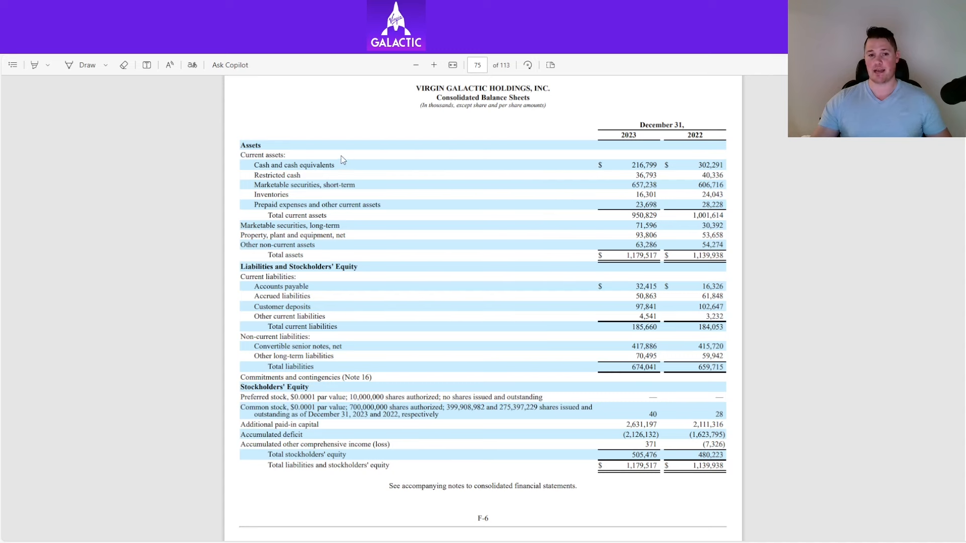
pyautogui.moveTo(371, 177)
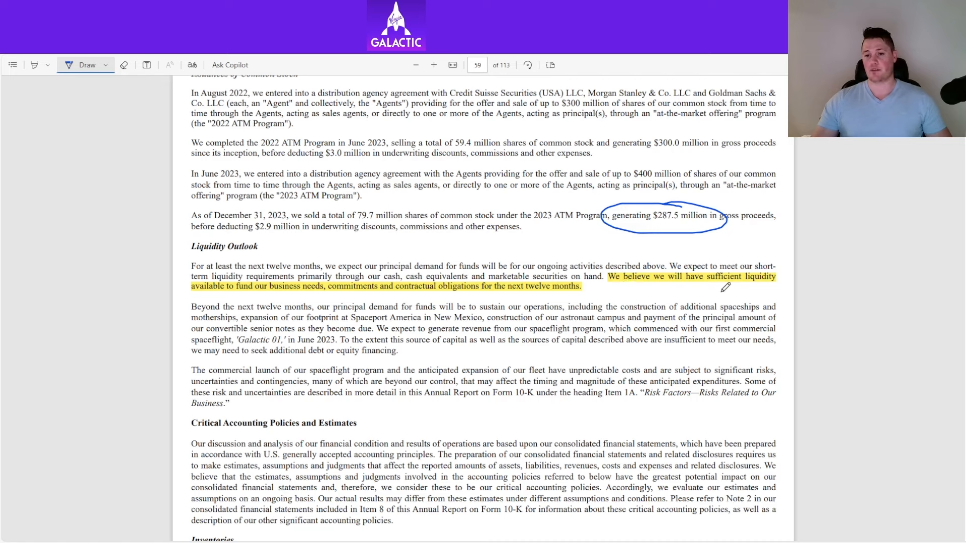
pyautogui.moveTo(274, 294)
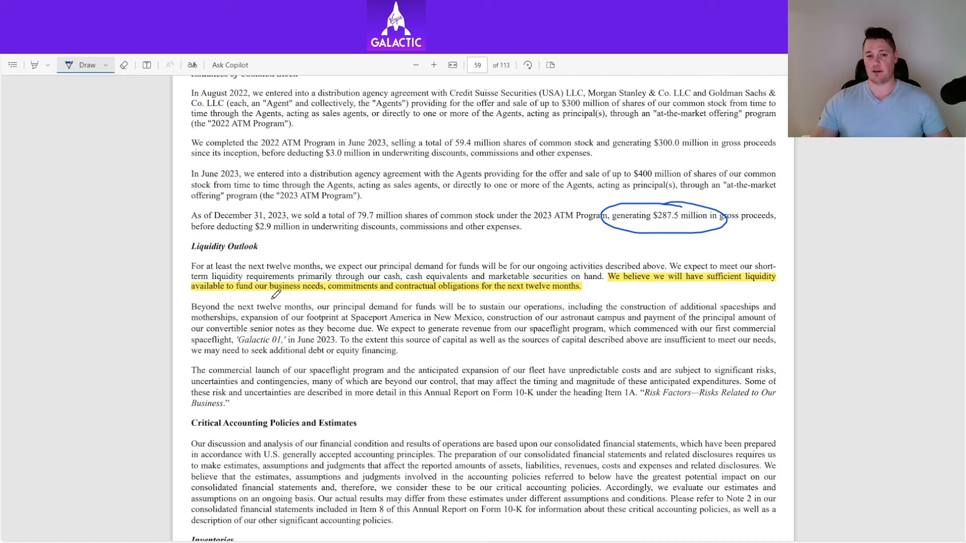
pyautogui.moveTo(407, 296)
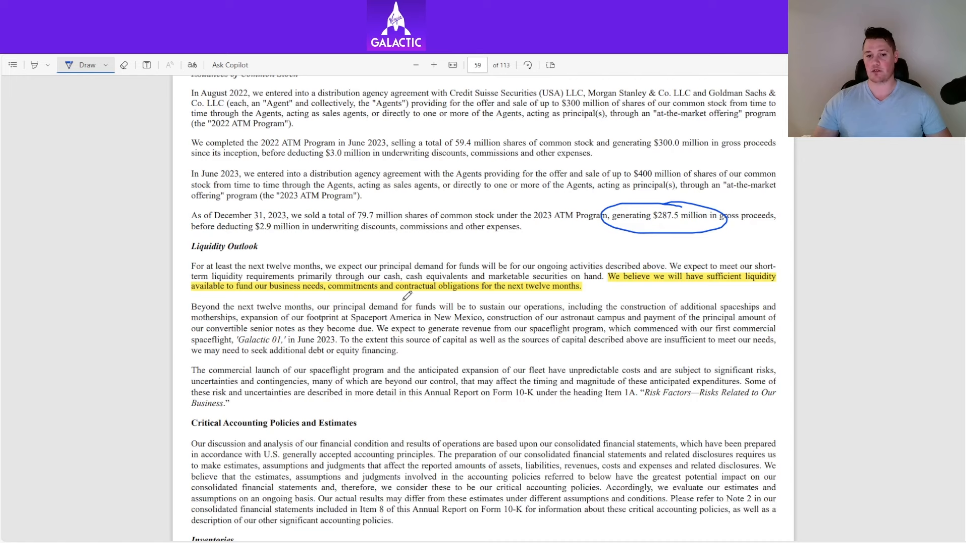
pyautogui.moveTo(525, 292)
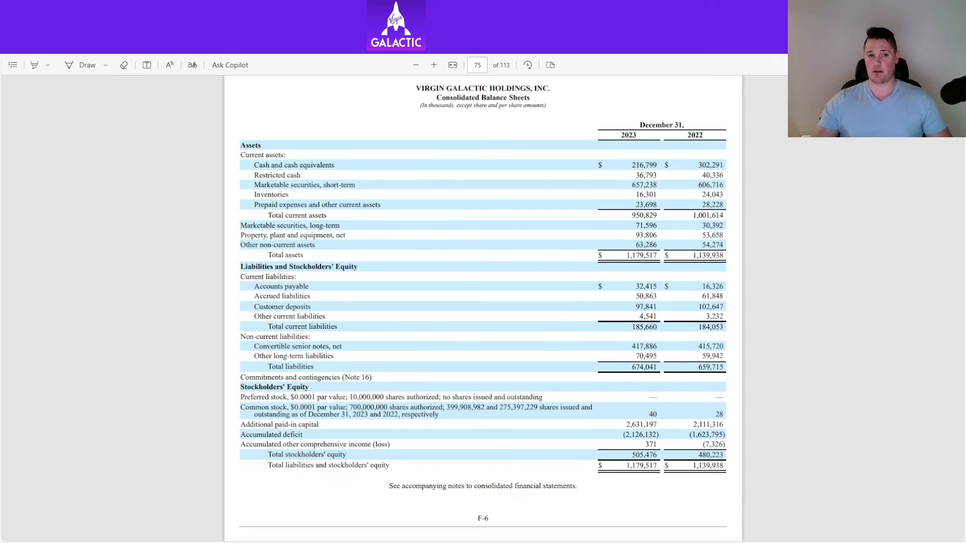
pyautogui.click(87, 64)
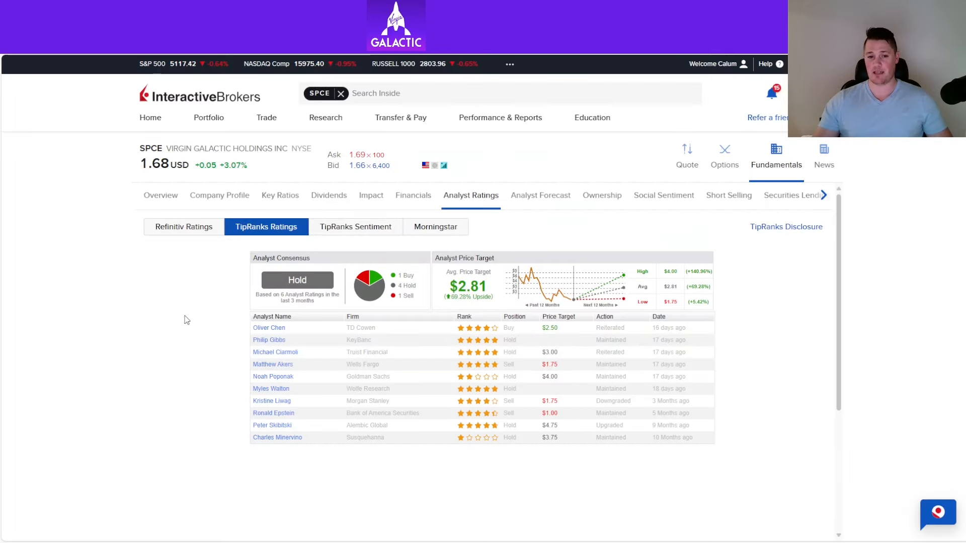
pyautogui.moveTo(189, 339)
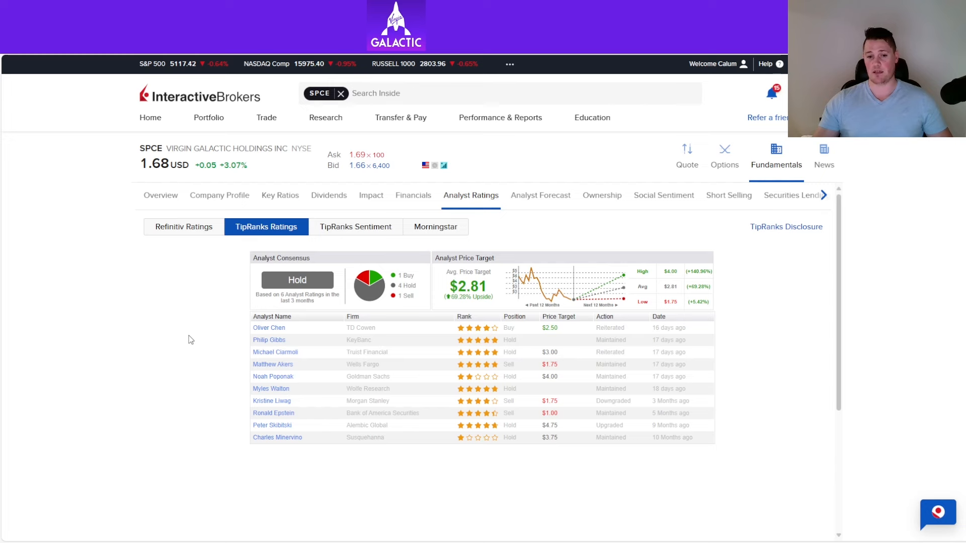
# - Check the TD Cowen analyst profile, then show the SPCE fundamentals overview with Morningstar rating
pyautogui.click(269, 328)
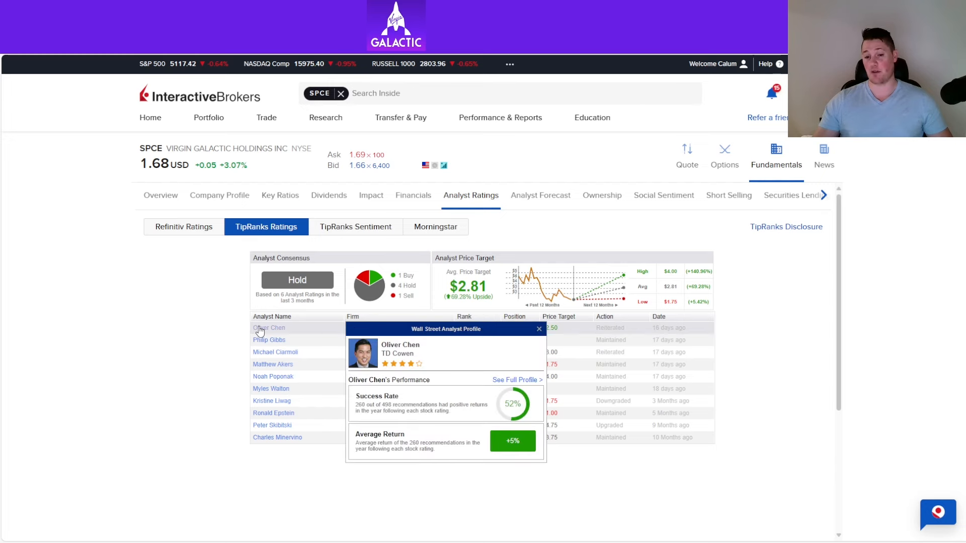
pyautogui.click(539, 328)
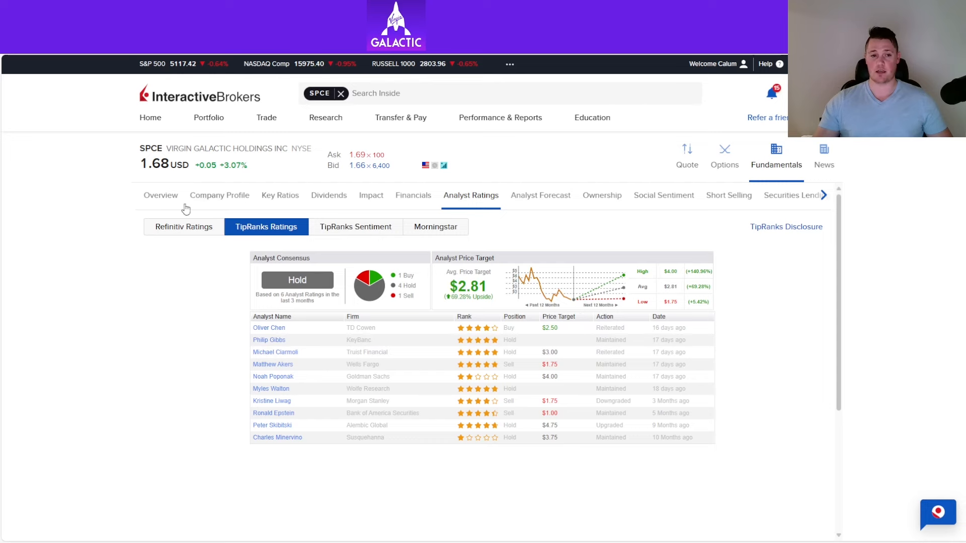
pyautogui.click(160, 196)
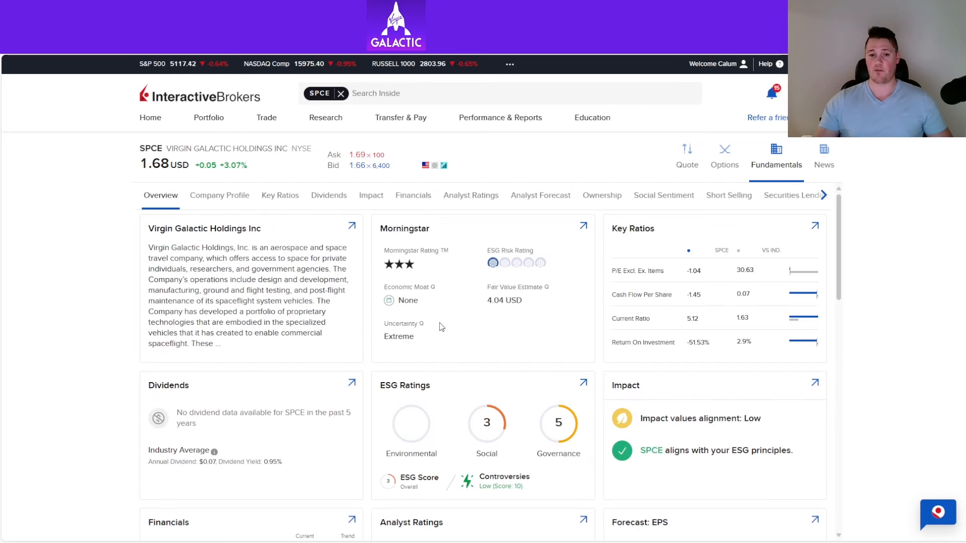
pyautogui.moveTo(454, 333)
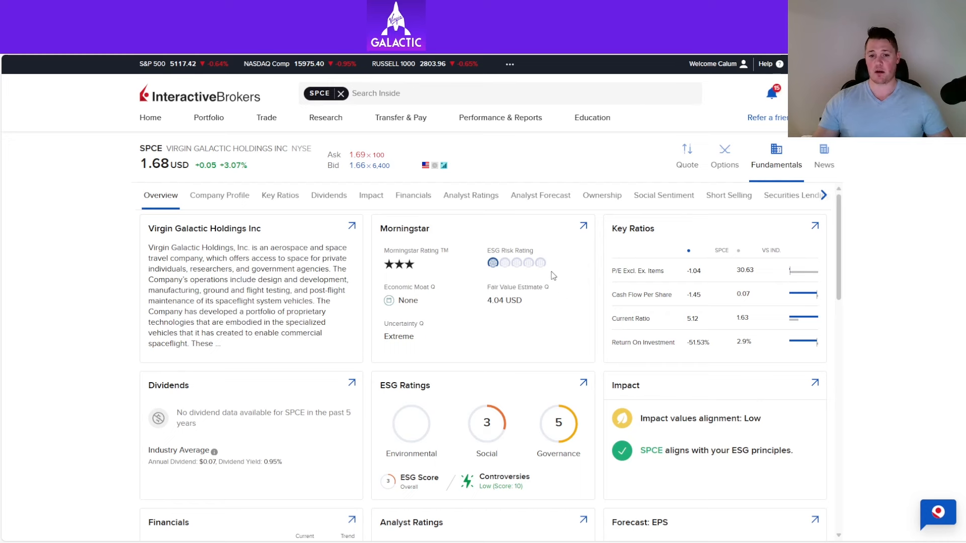
pyautogui.moveTo(522, 340)
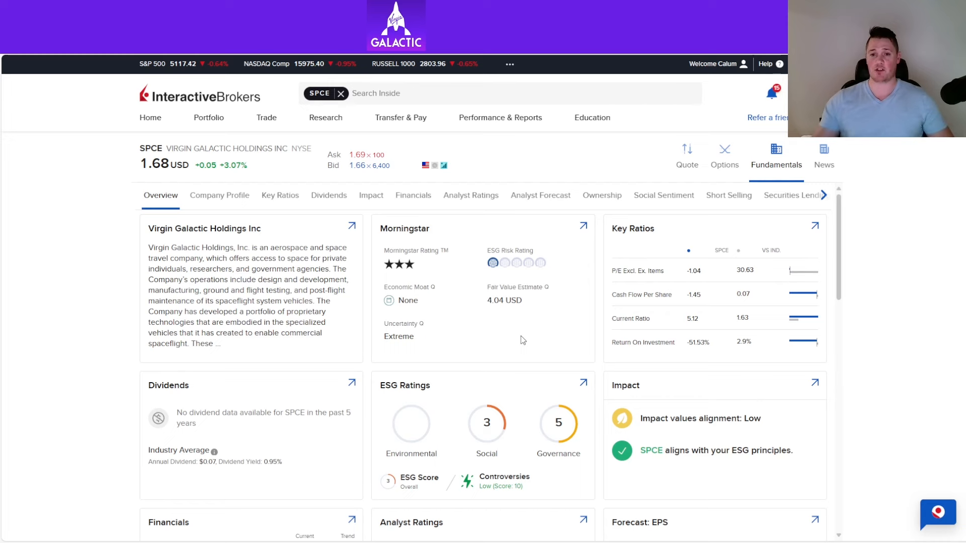
pyautogui.moveTo(506, 329)
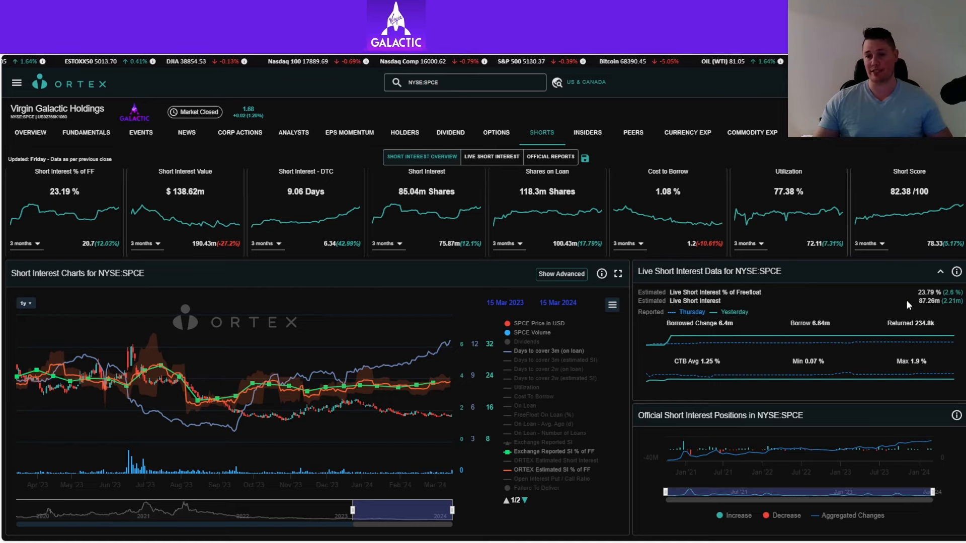
pyautogui.moveTo(845, 352)
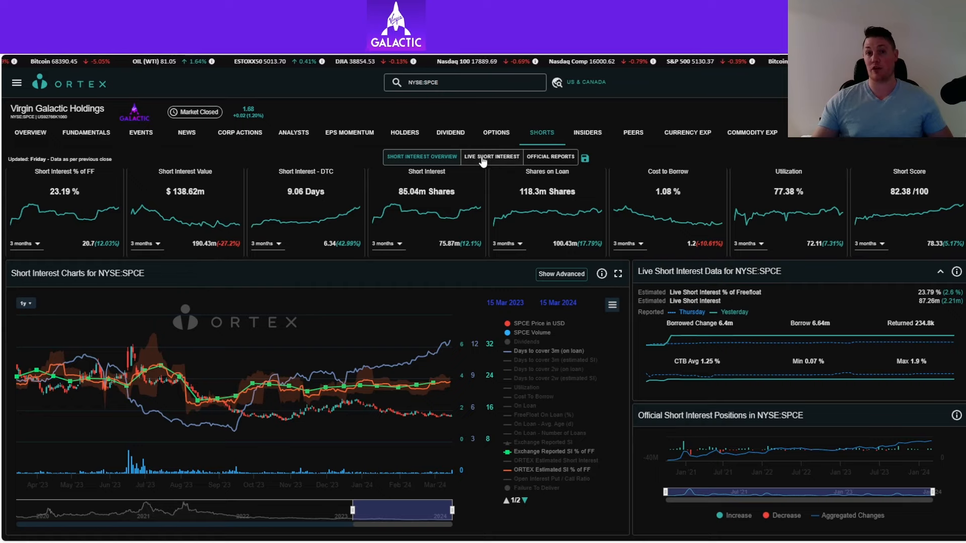
# - Show ORTEX's live SPCE short interest data with availability and cost to borrow
pyautogui.click(491, 157)
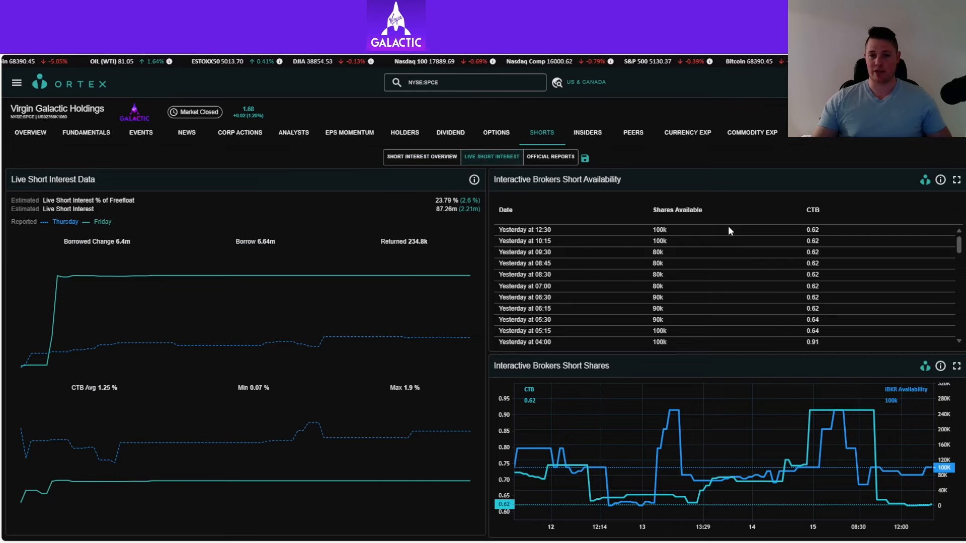
pyautogui.moveTo(688, 241)
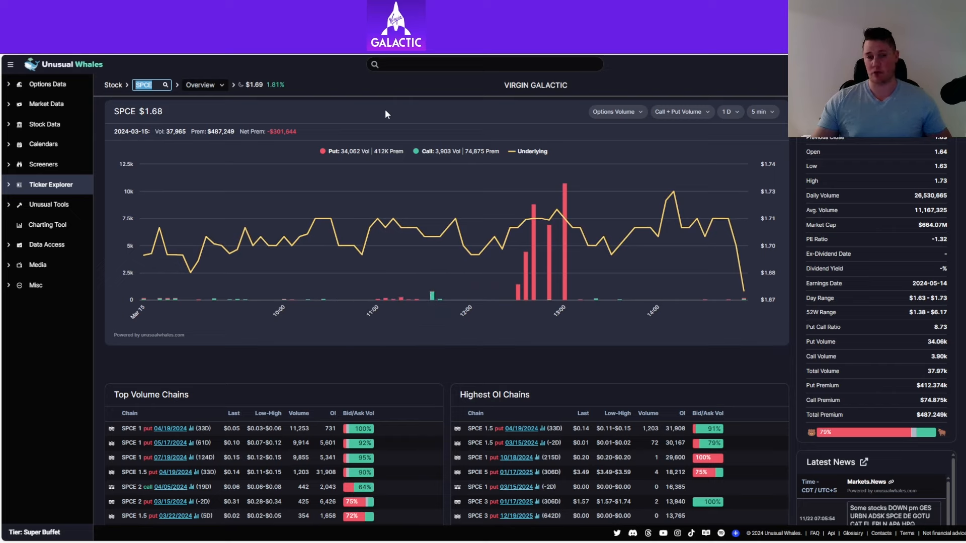
pyautogui.moveTo(388, 124)
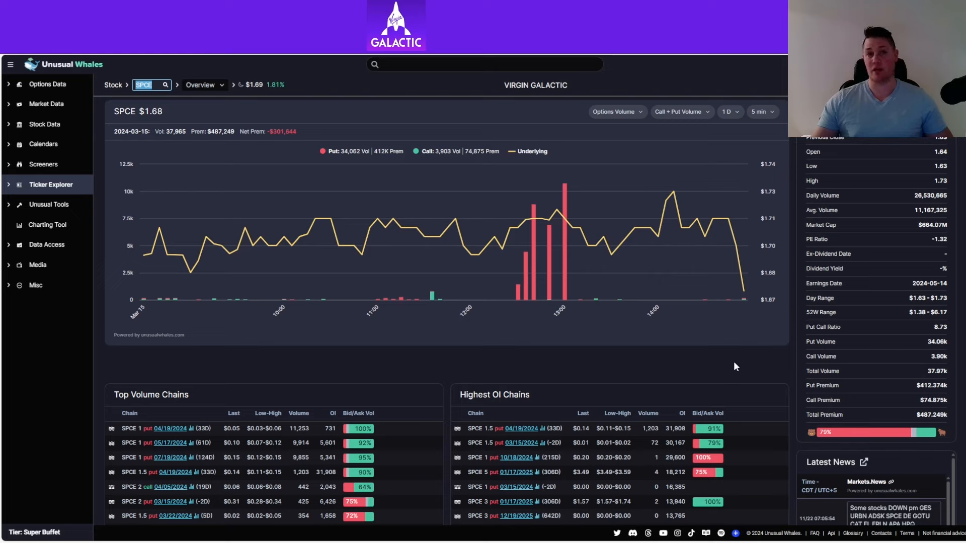
pyautogui.moveTo(557, 217)
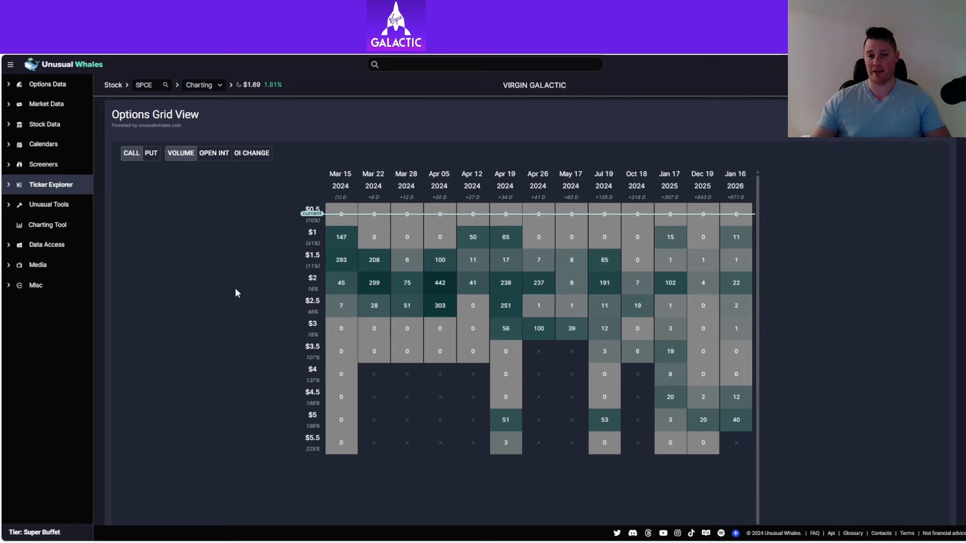
pyautogui.moveTo(309, 265)
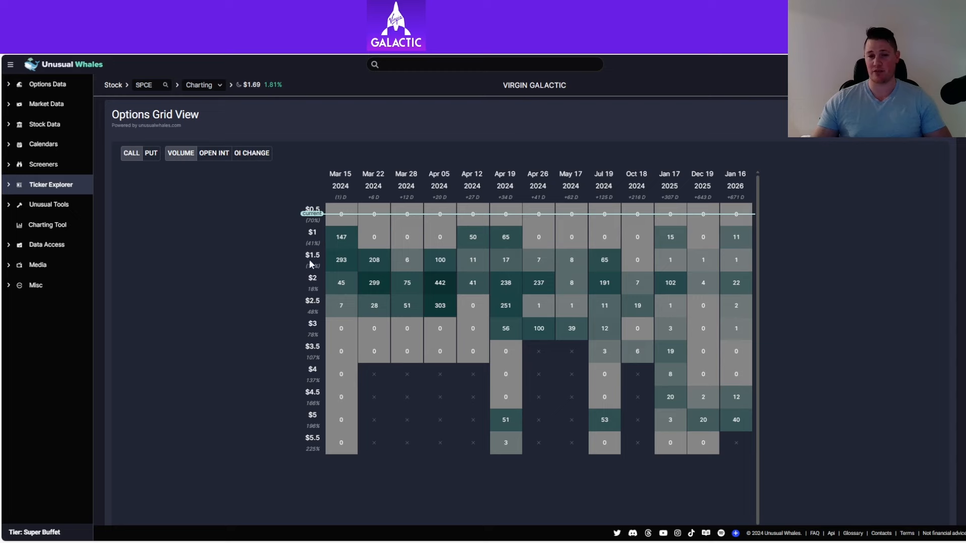
pyautogui.moveTo(291, 270)
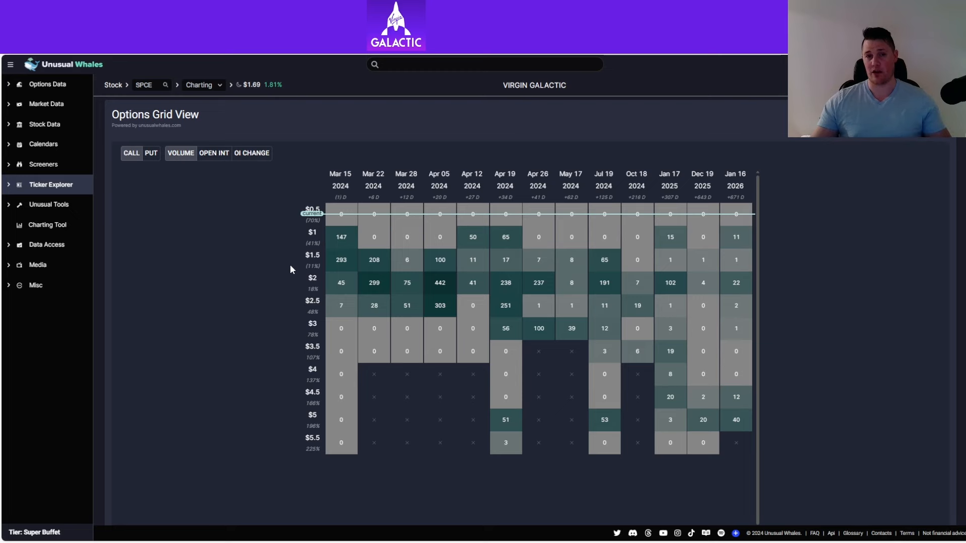
# - Show put volume instead of call volume in the SPCE options grid
pyautogui.click(150, 153)
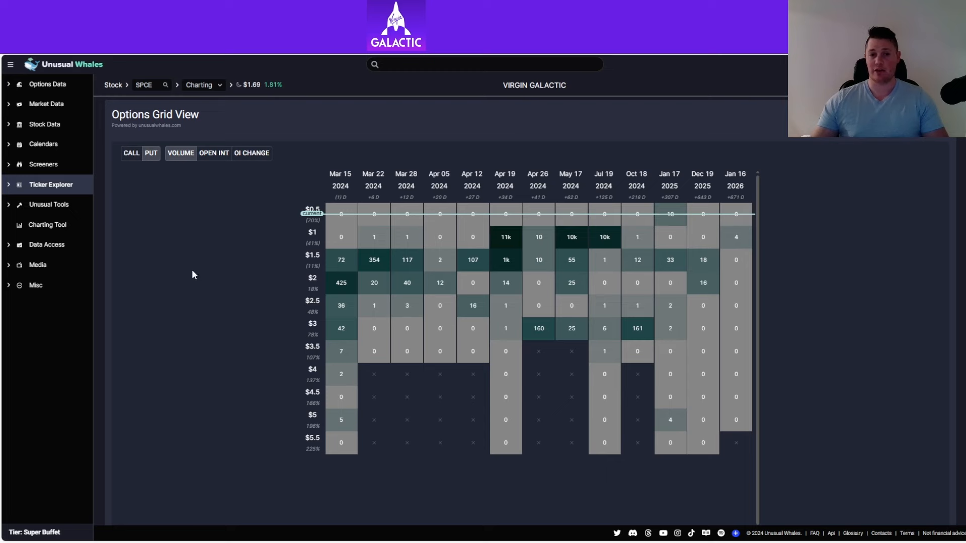
pyautogui.moveTo(251, 270)
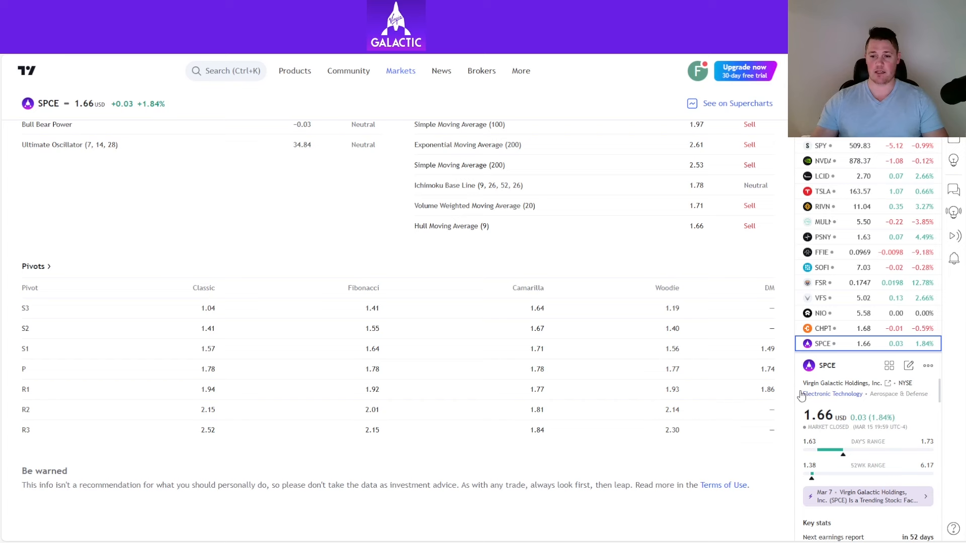
pyautogui.moveTo(434, 360)
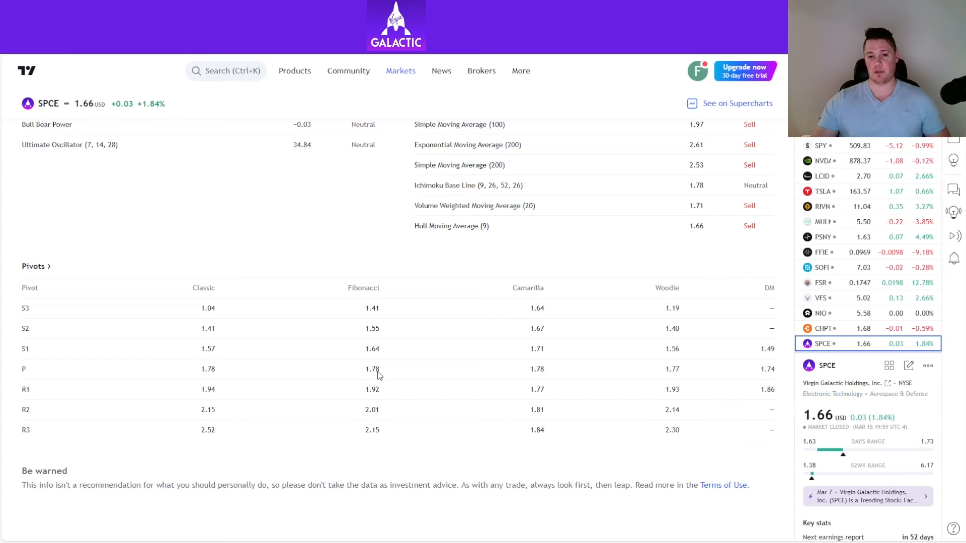
pyautogui.moveTo(394, 346)
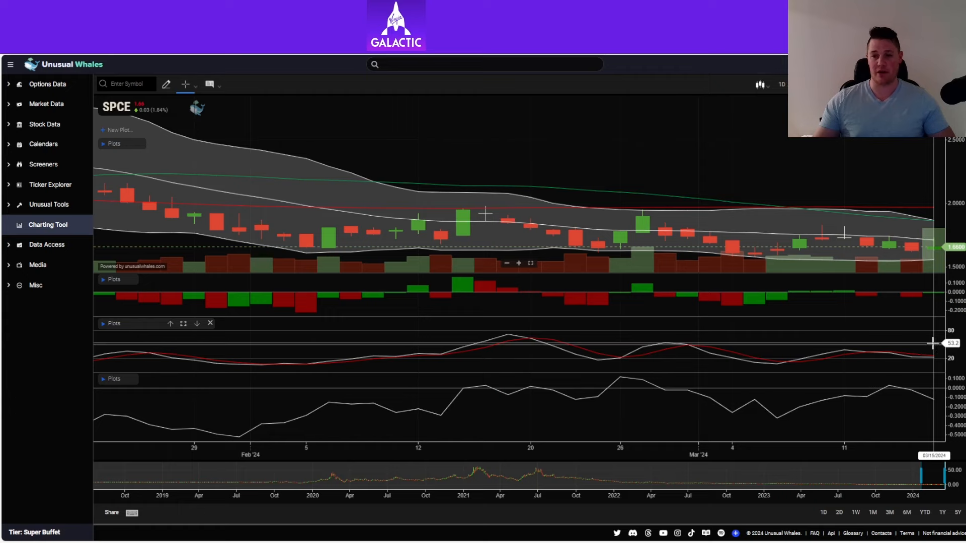
pyautogui.moveTo(937, 362)
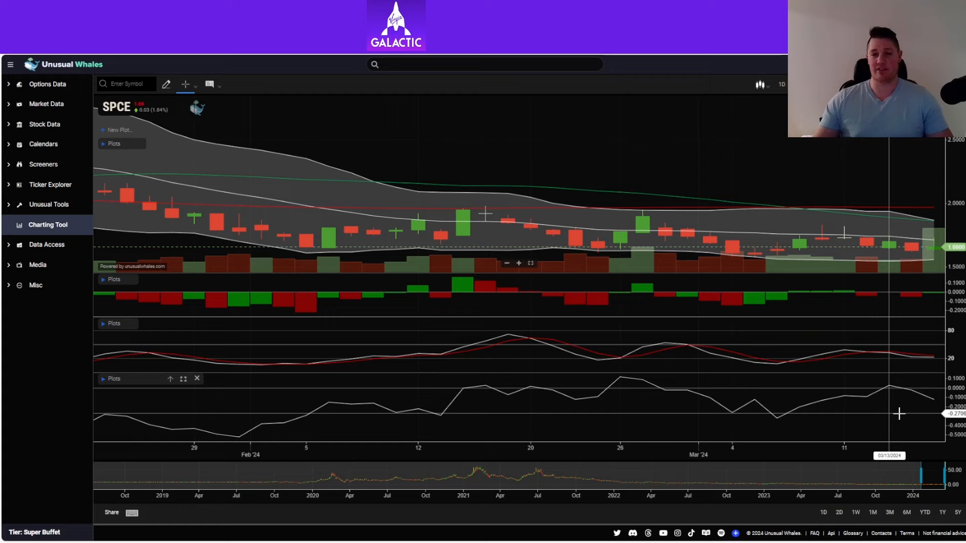
pyautogui.moveTo(930, 437)
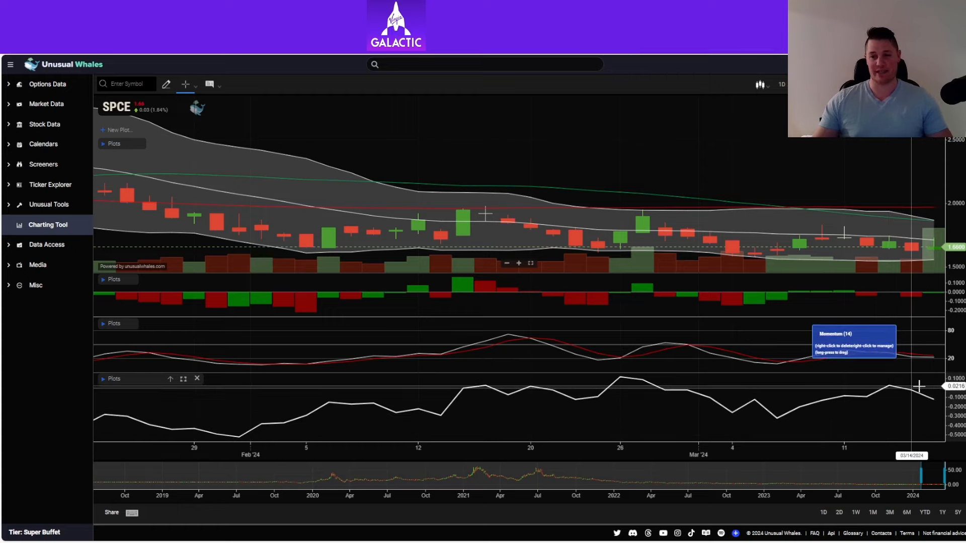
pyautogui.moveTo(918, 388)
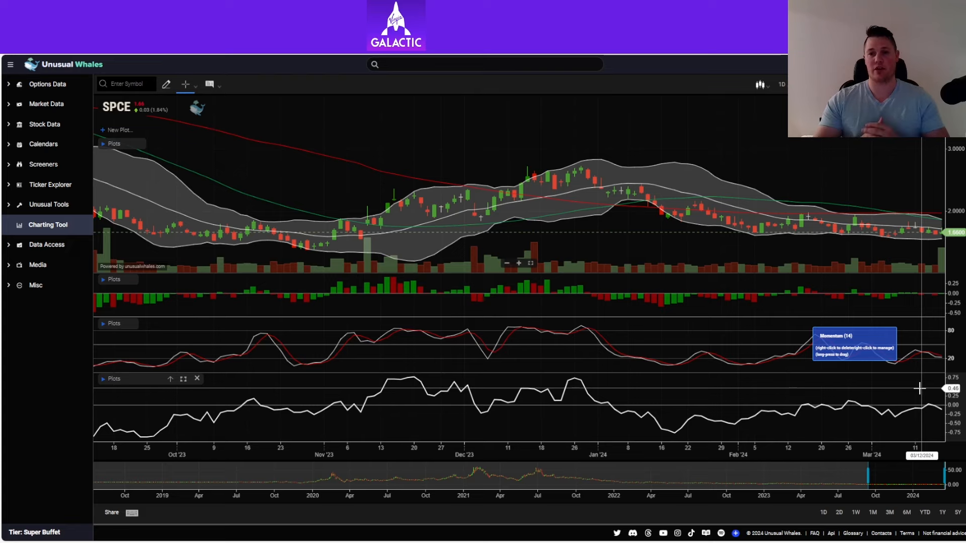
pyautogui.moveTo(817, 373)
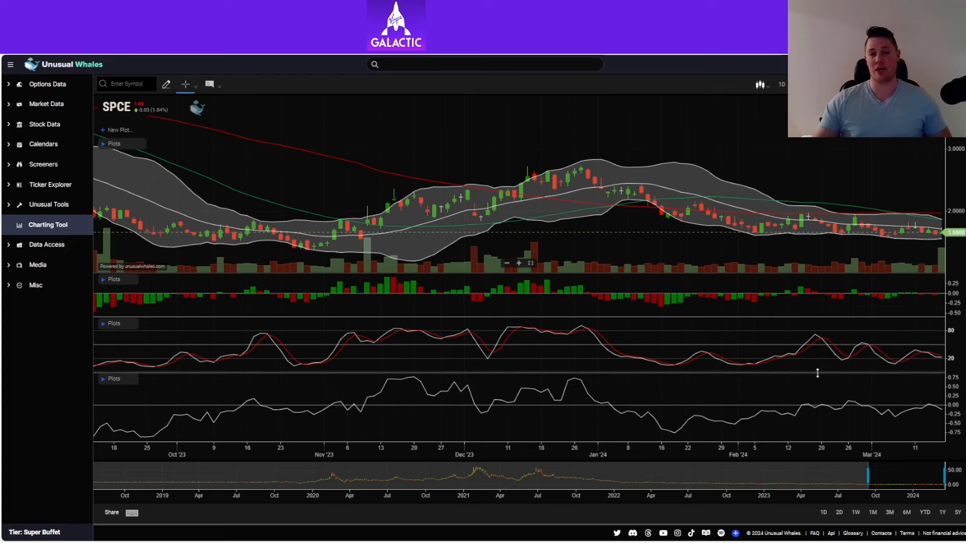